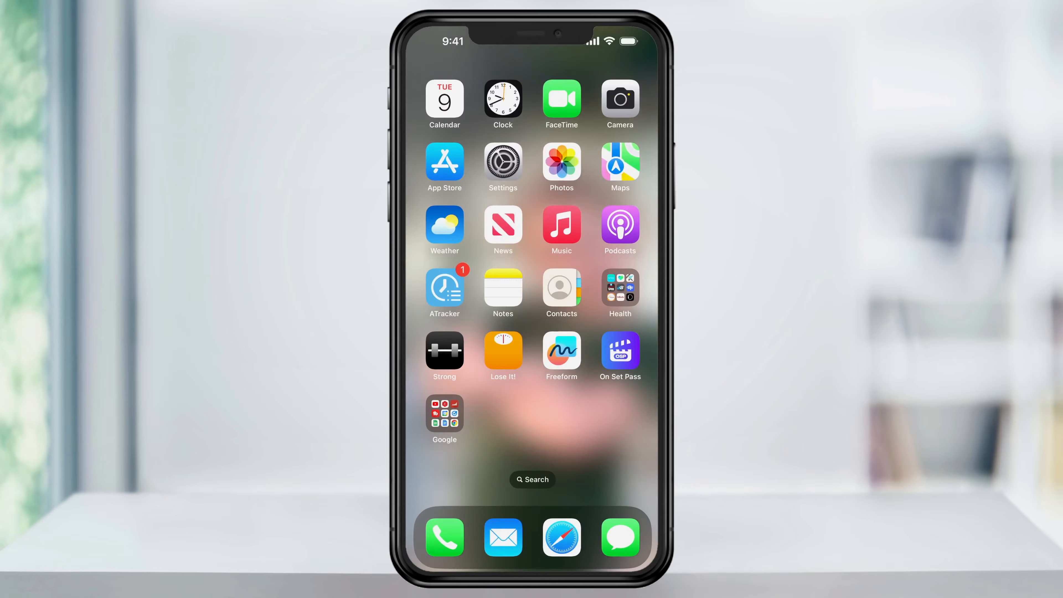
- Reveal the More action list for the top vidIQ message in the Mail inbox
click(502, 538)
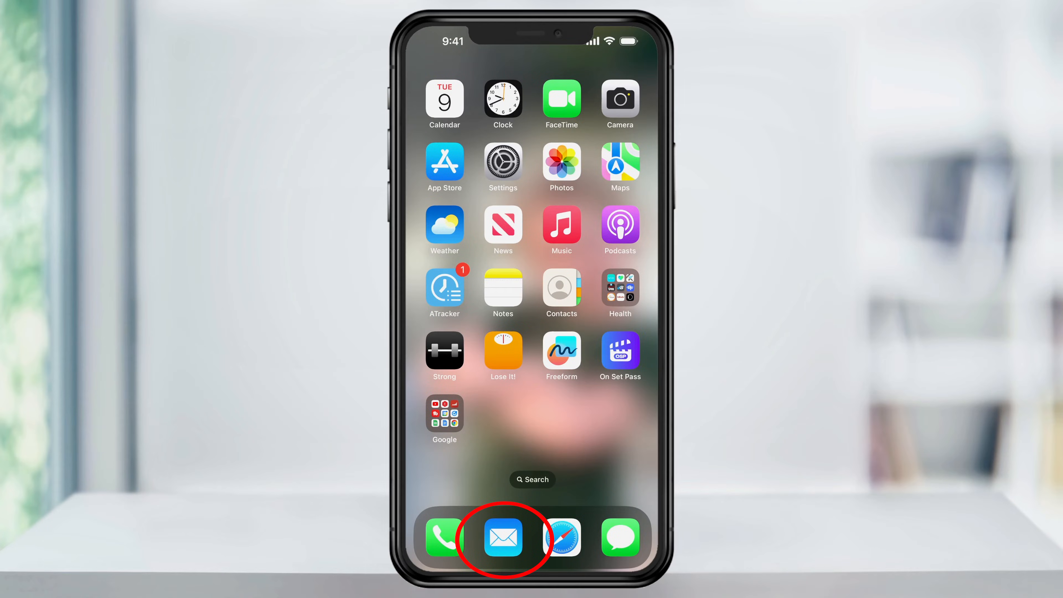
click(502, 537)
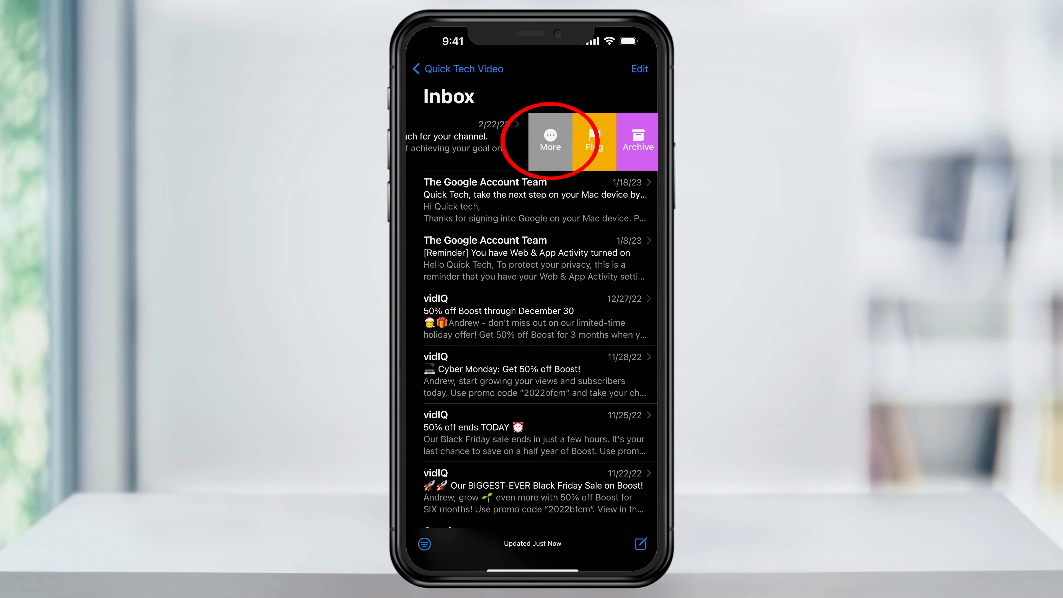
click(549, 142)
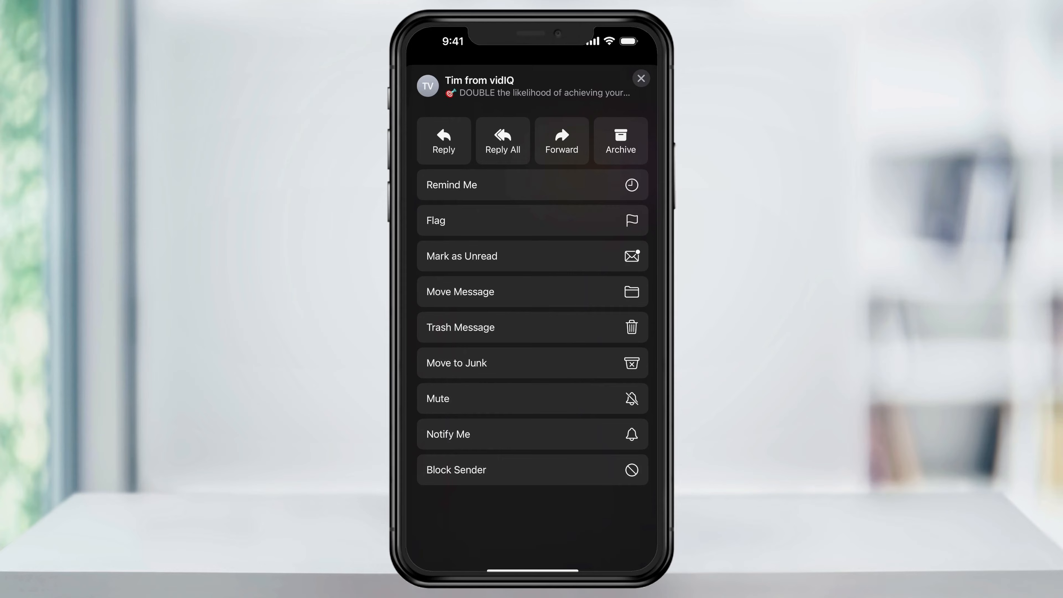
- Block the vidIQ sender from the message's action list
click(456, 470)
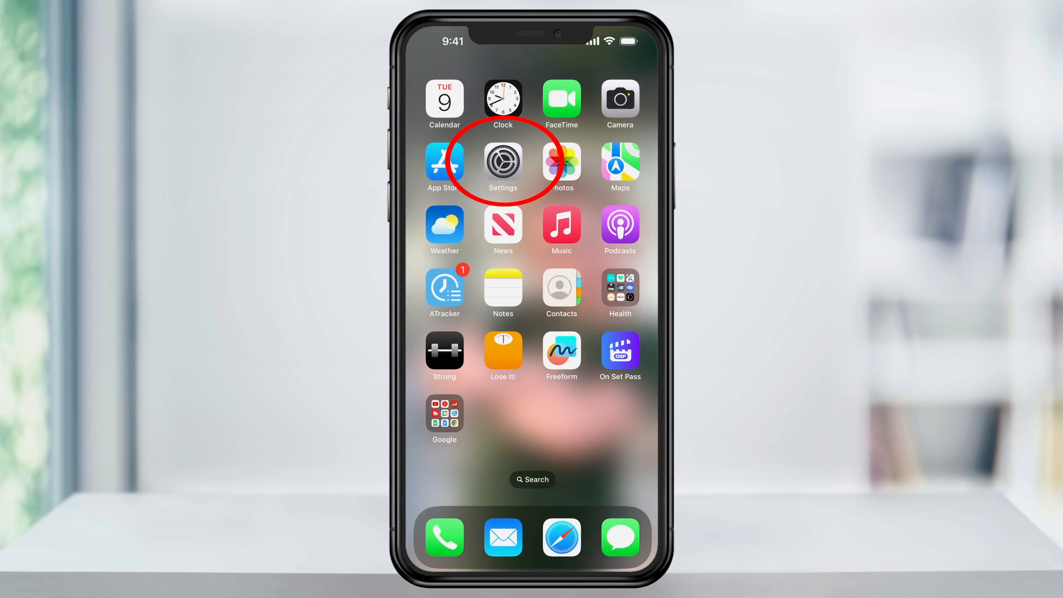
- Go to the Mail page within the Settings app
click(502, 163)
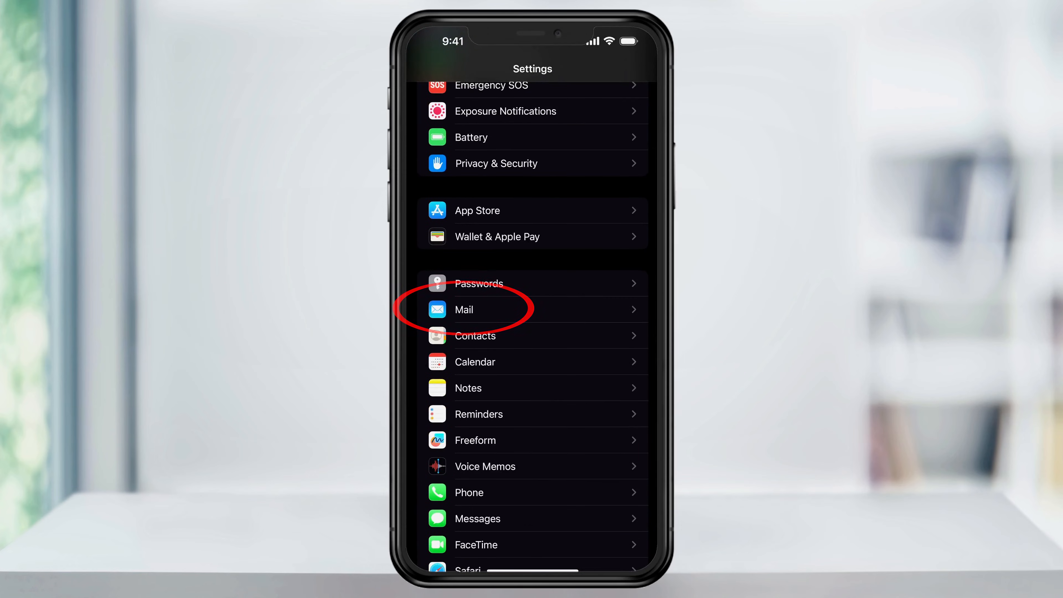
click(464, 309)
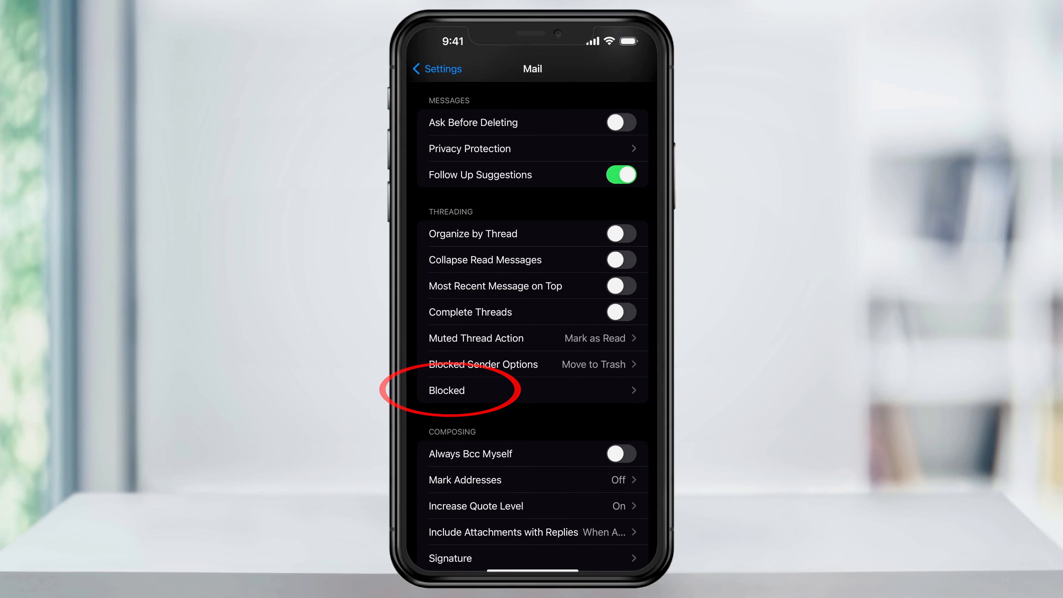
- Unblock the vidIQ address in the Blocked list and bring up the Add New contacts picker
click(474, 390)
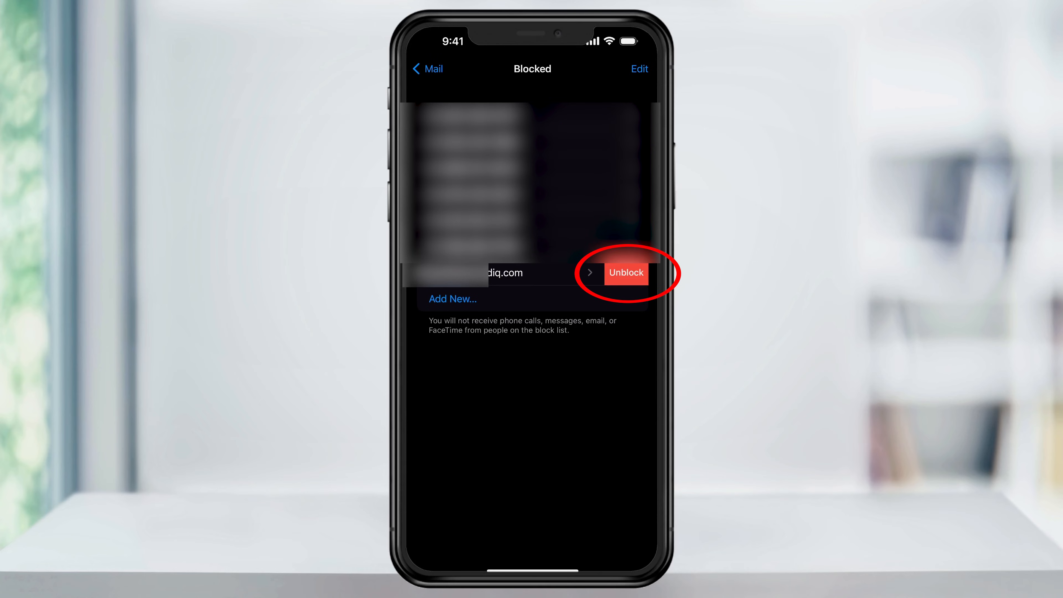
click(626, 272)
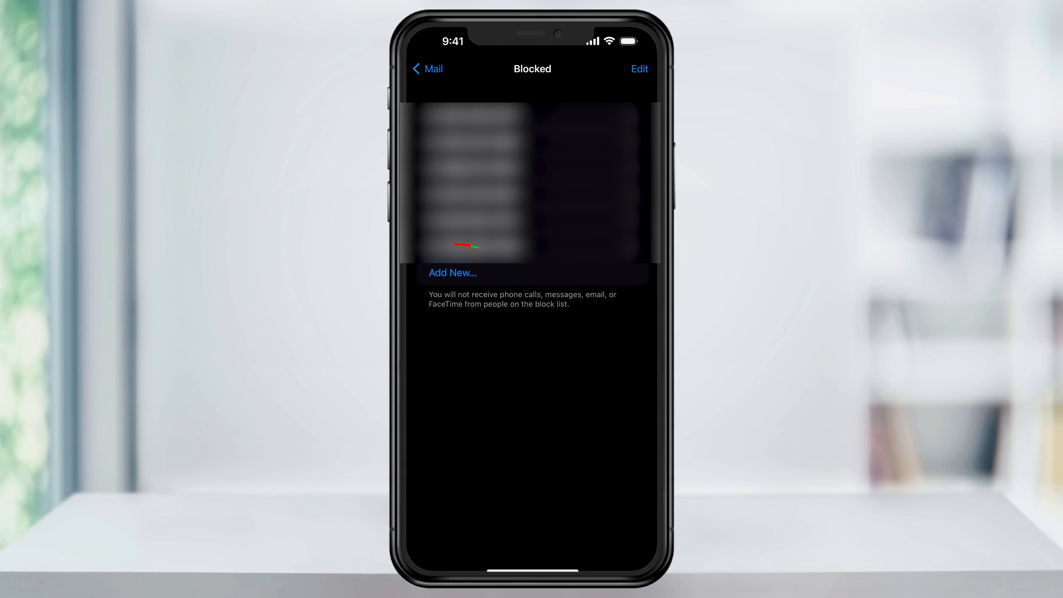
click(452, 273)
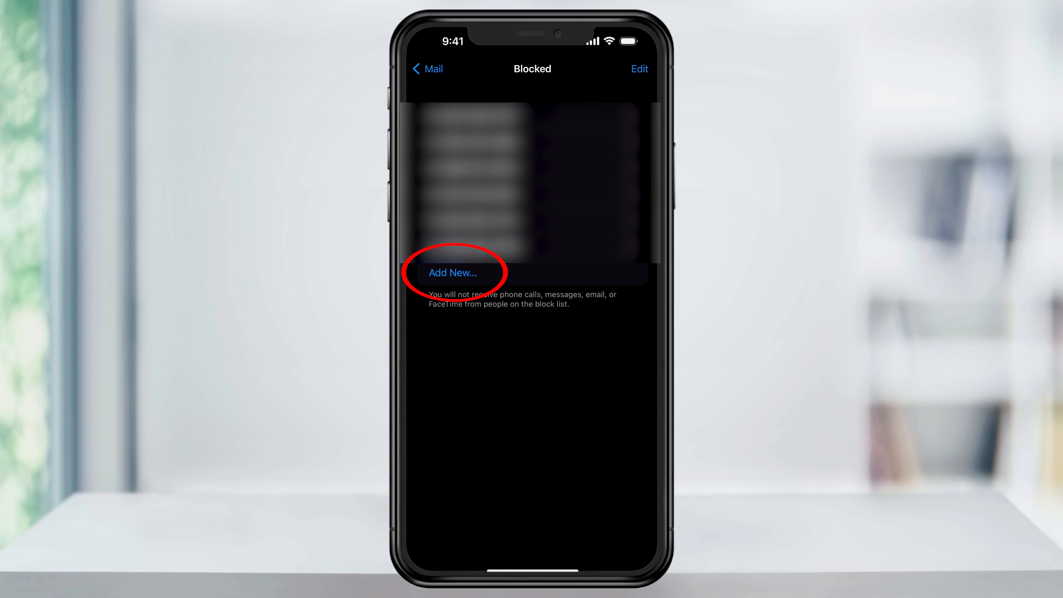
click(452, 272)
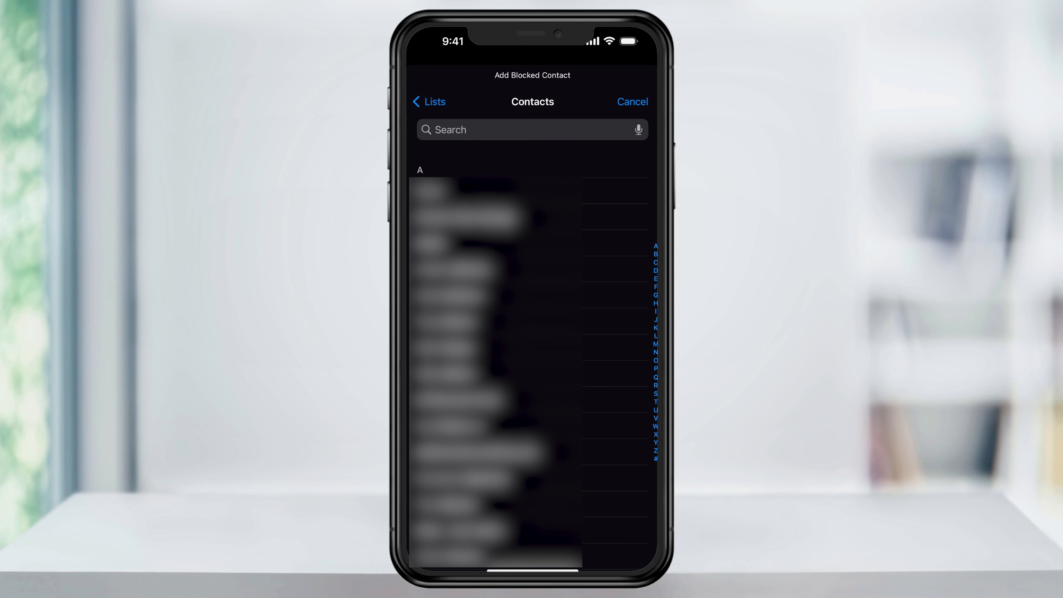